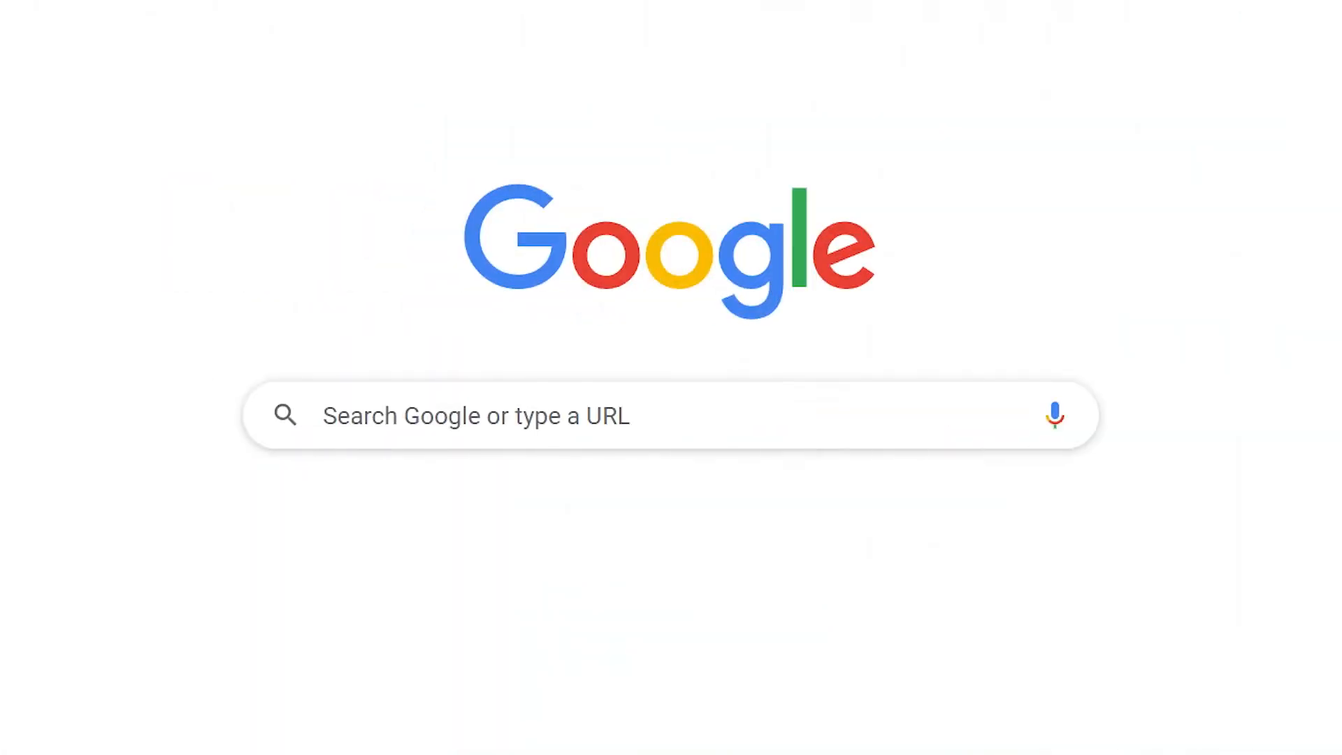
- Search Google for 'SysTools Zoho Backup Tool' and download the tool from its product page
type("SysTools Zoho Backup Tool")
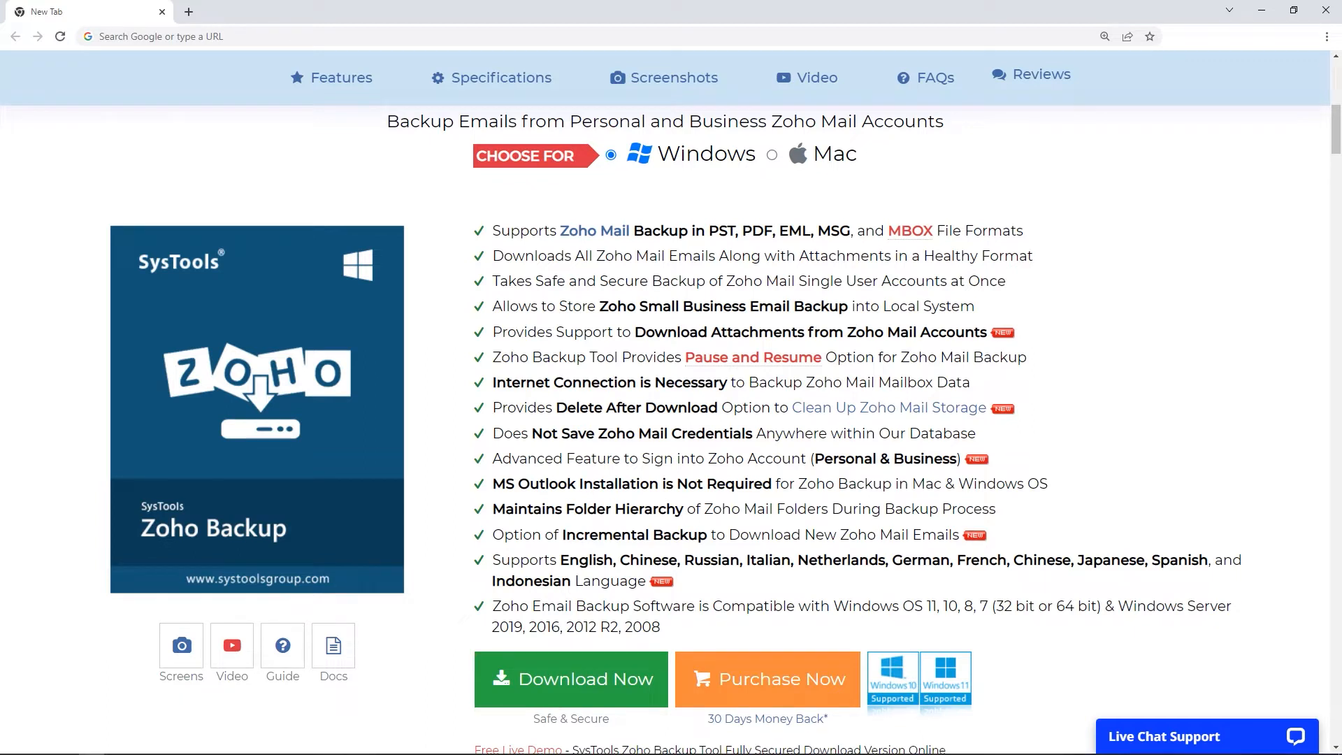
left_click(570, 679)
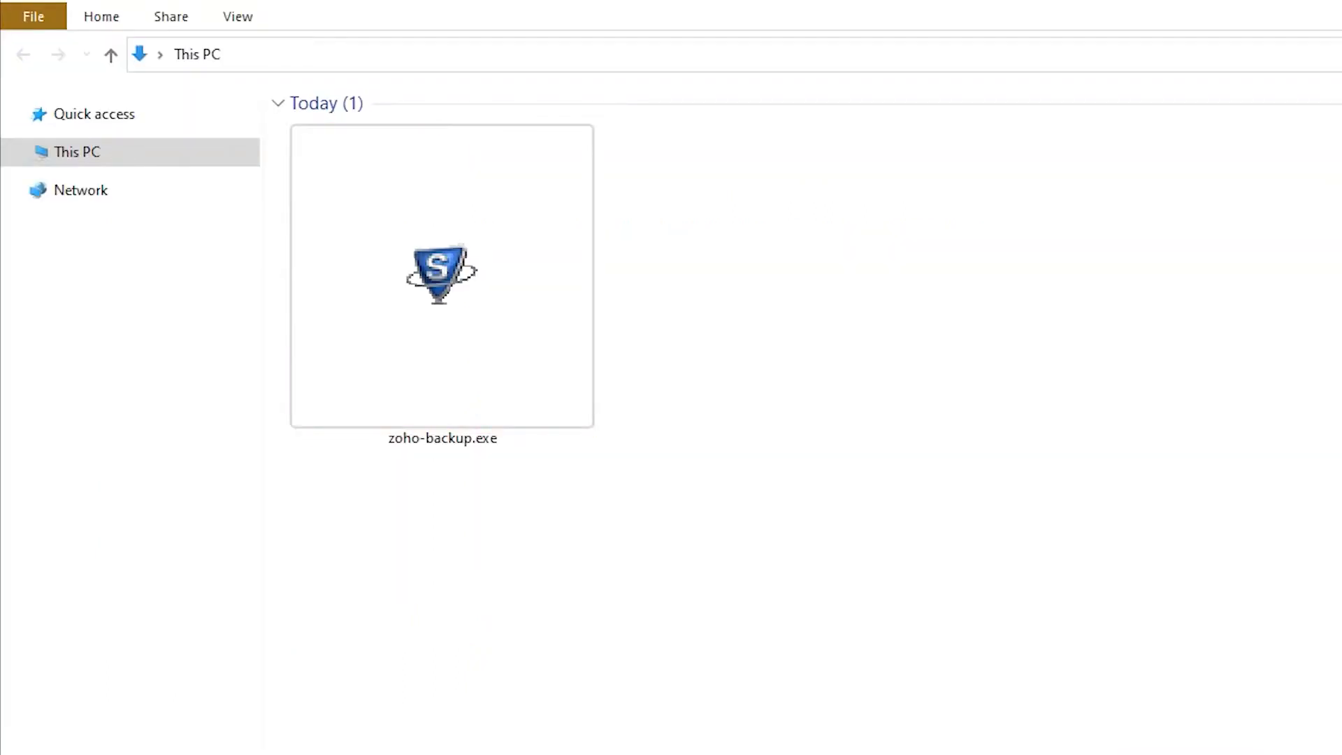
- Launch the downloaded zoho-backup.exe from File Explorer
double_click(442, 274)
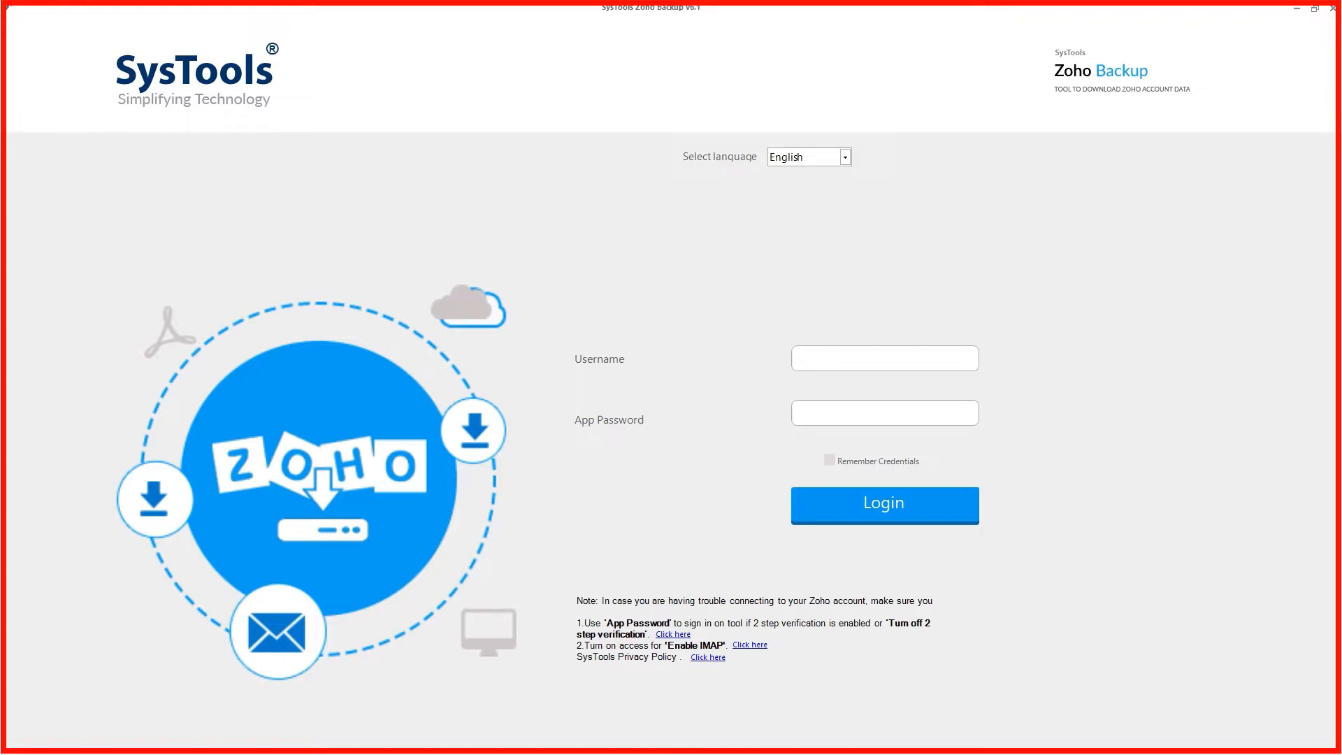
- Log in to the Zoho account with its username and app password
left_click(843, 156)
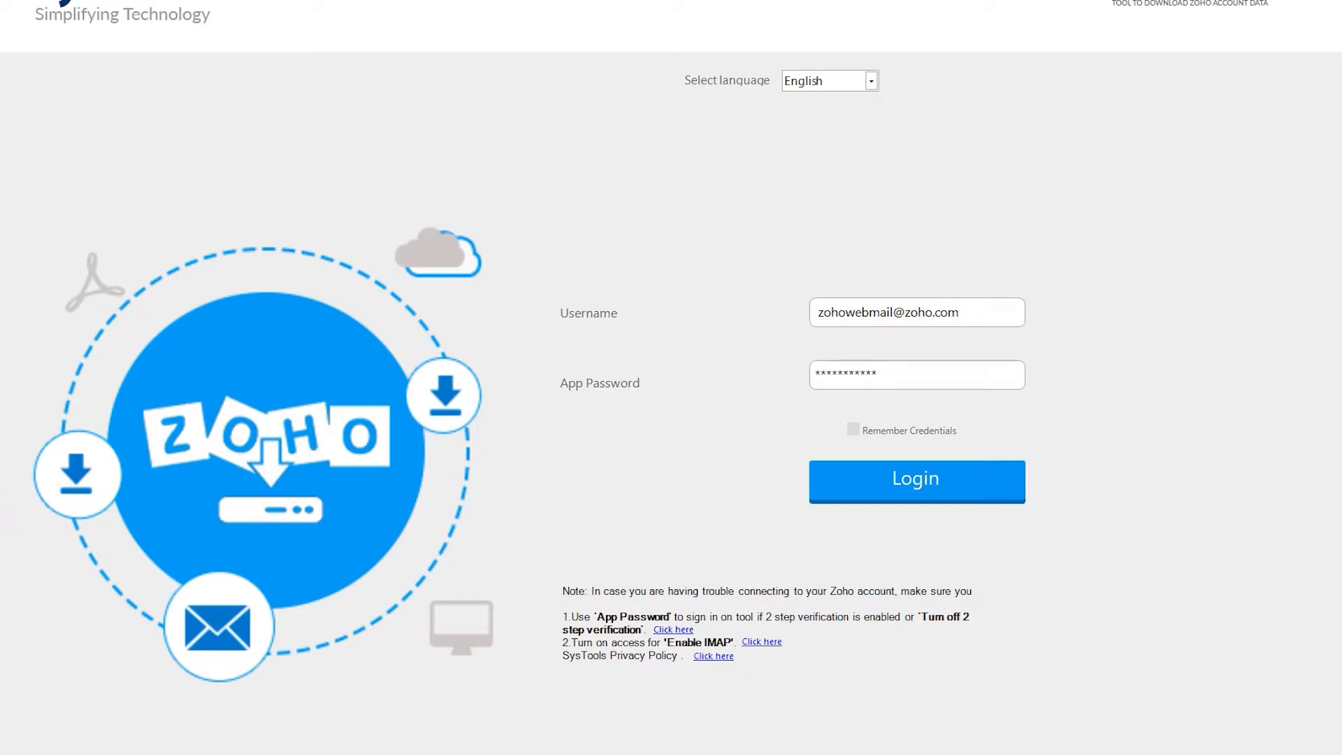
left_click(916, 480)
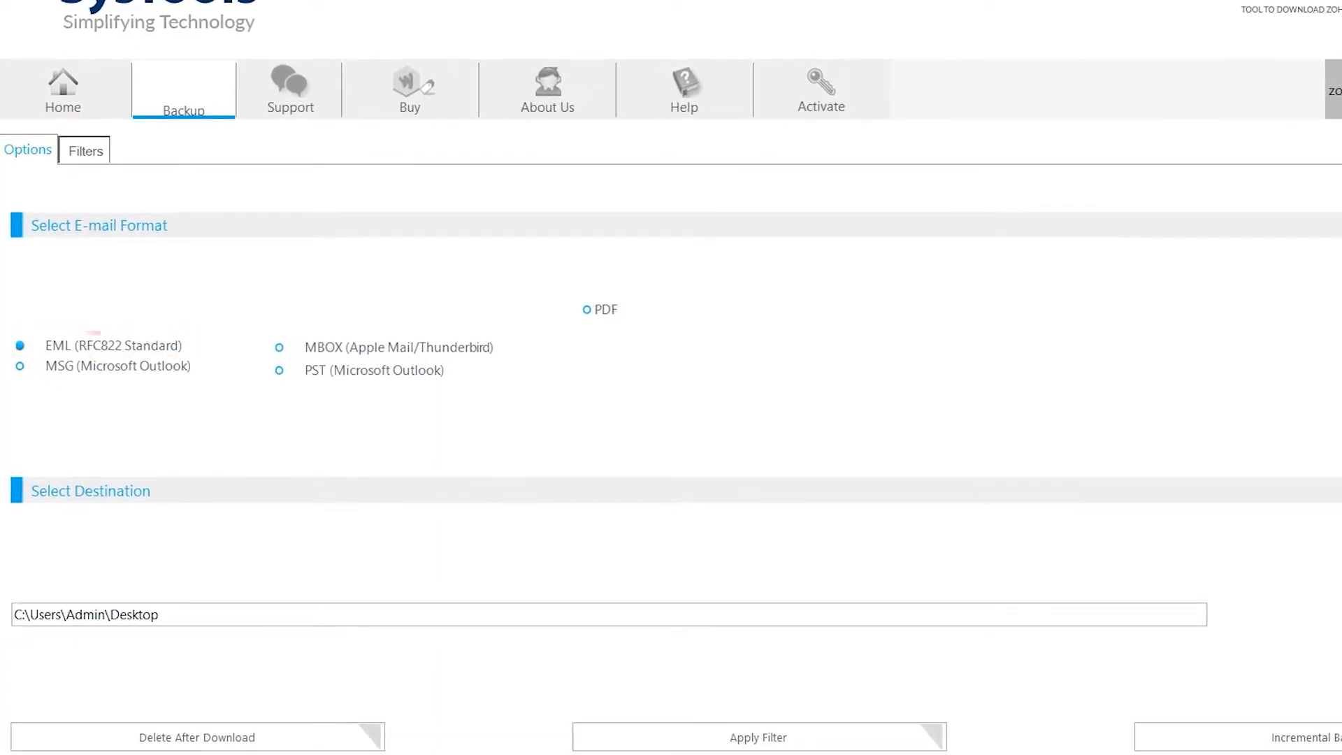
- Select PST (Microsoft Outlook) under Select E-mail Format
left_click(279, 346)
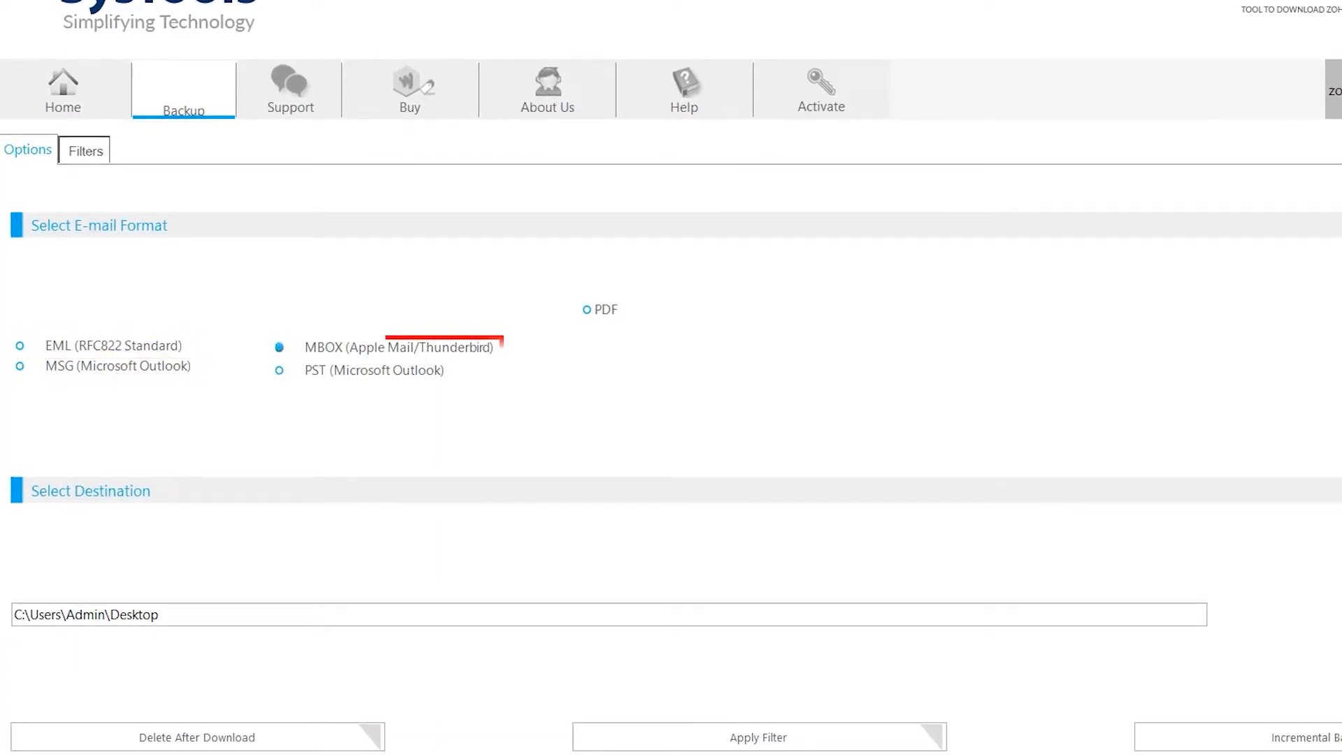
left_click(278, 370)
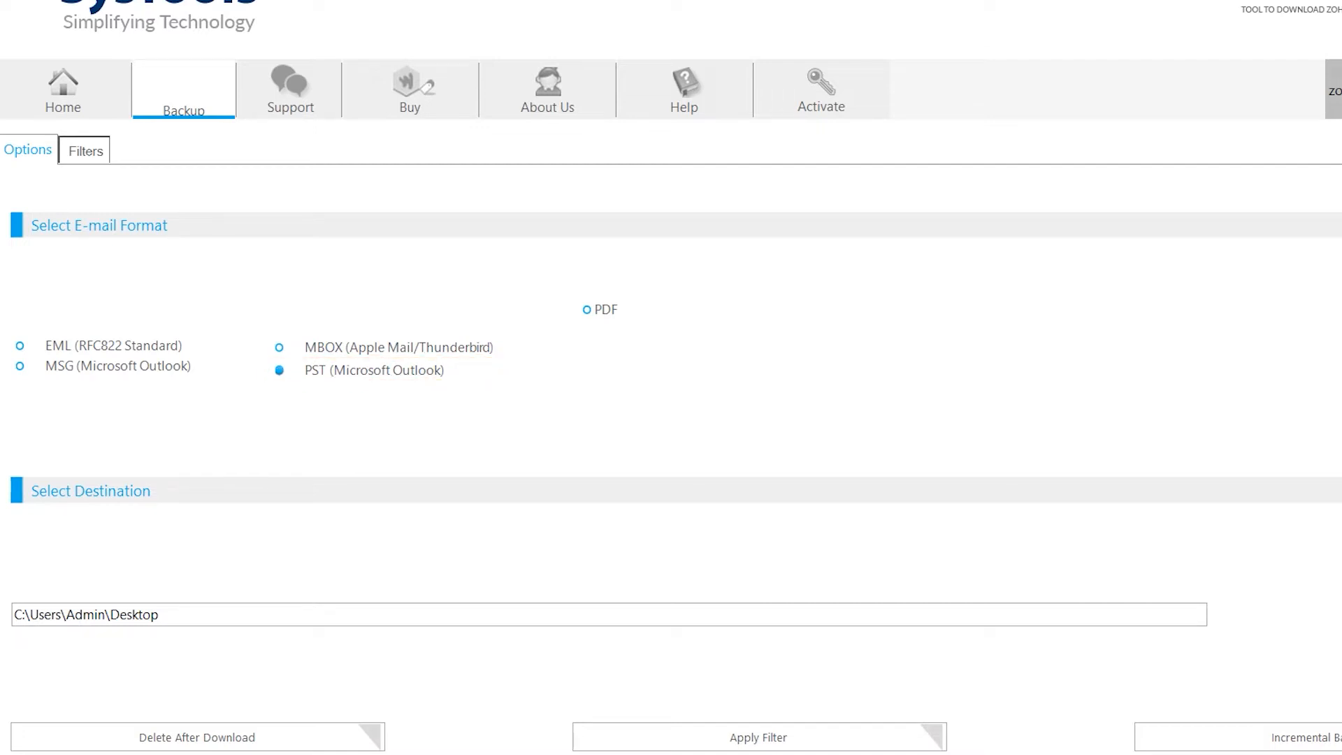
left_click(587, 309)
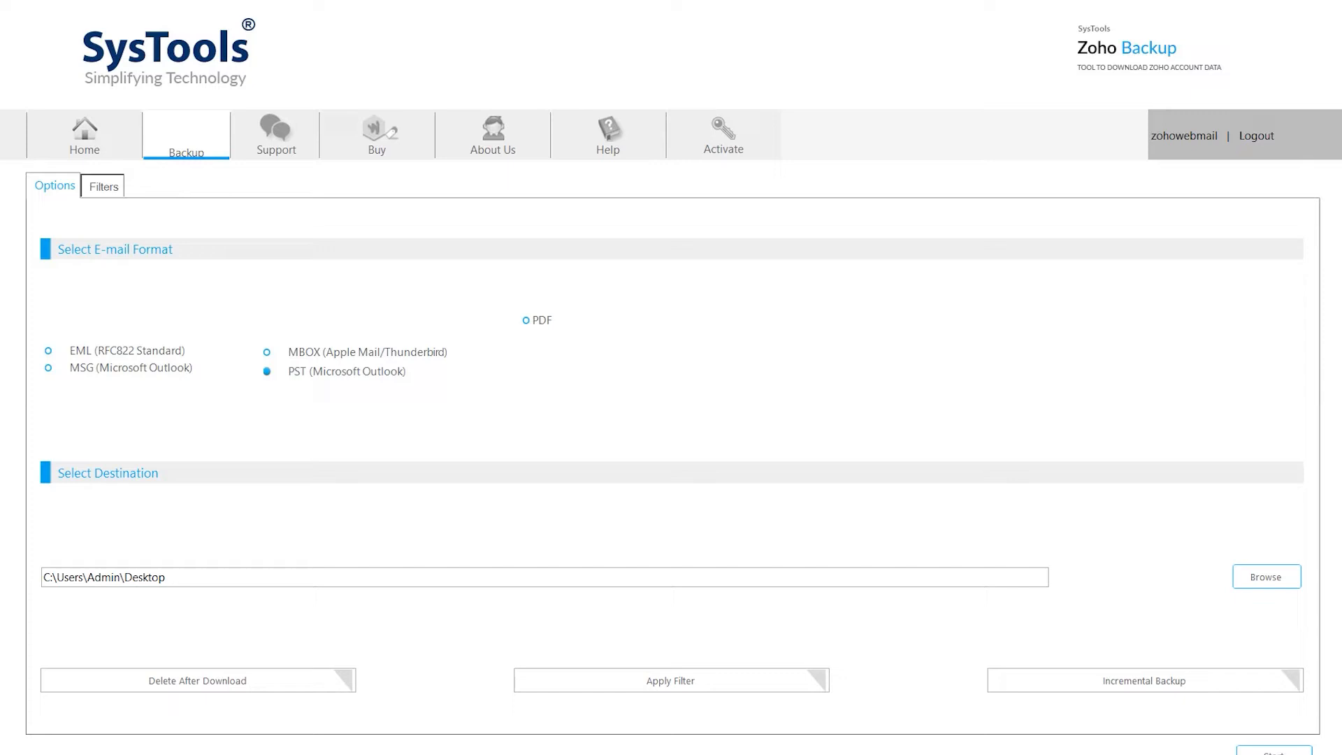
- Browse to and confirm Desktop\New folder (2) as the backup destination
left_click(1266, 576)
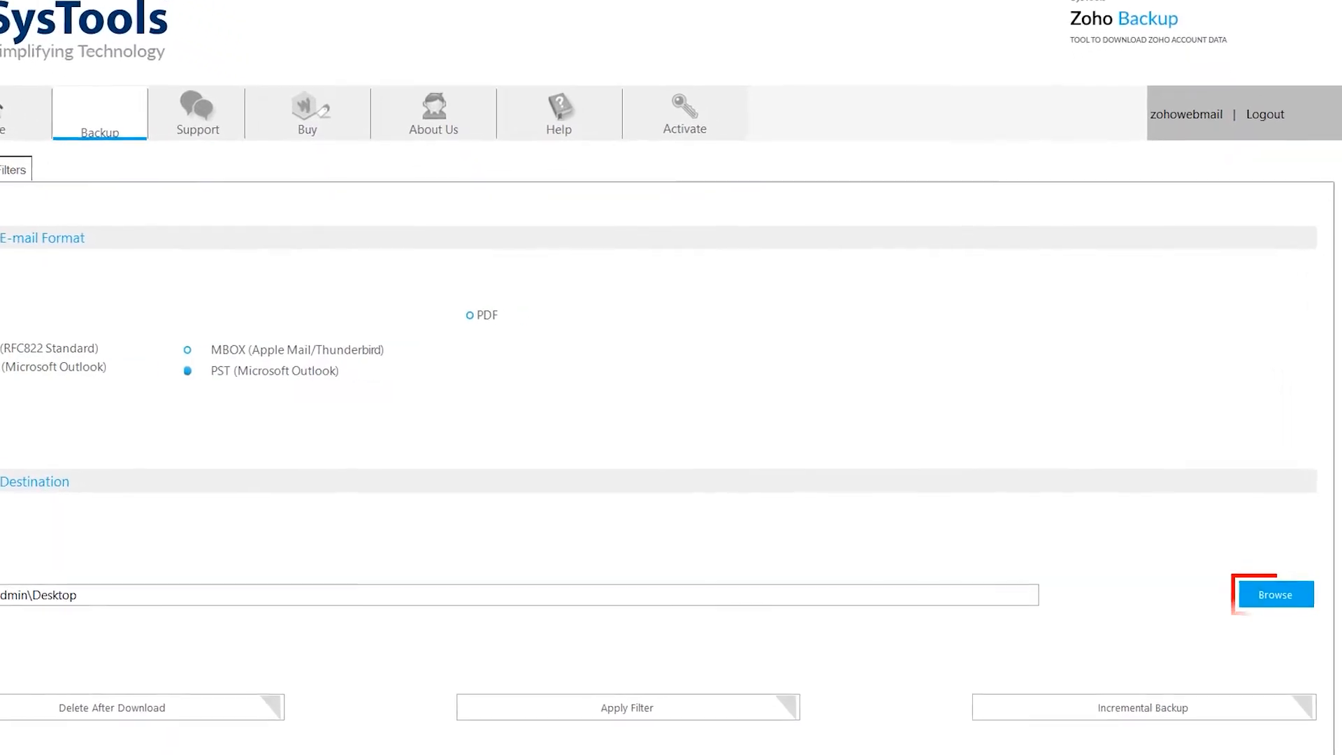
left_click(1274, 594)
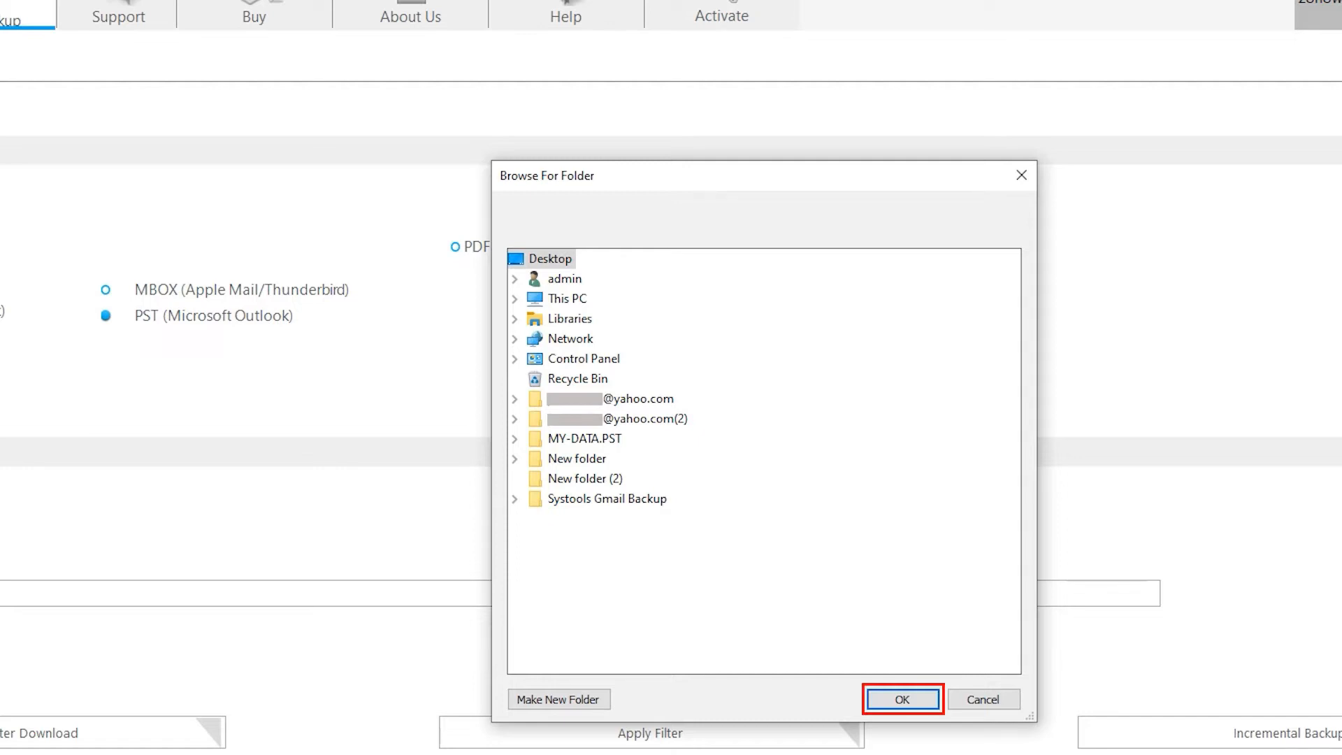
left_click(902, 699)
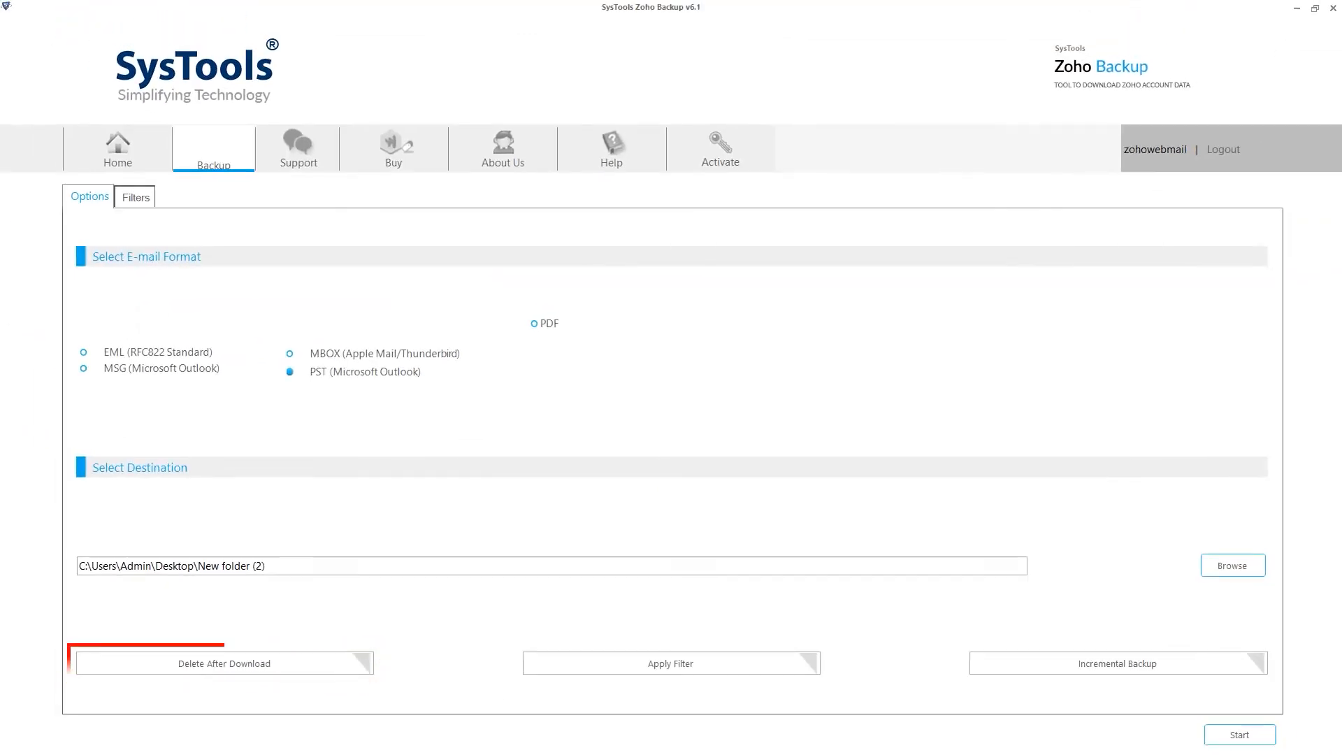
left_click(223, 662)
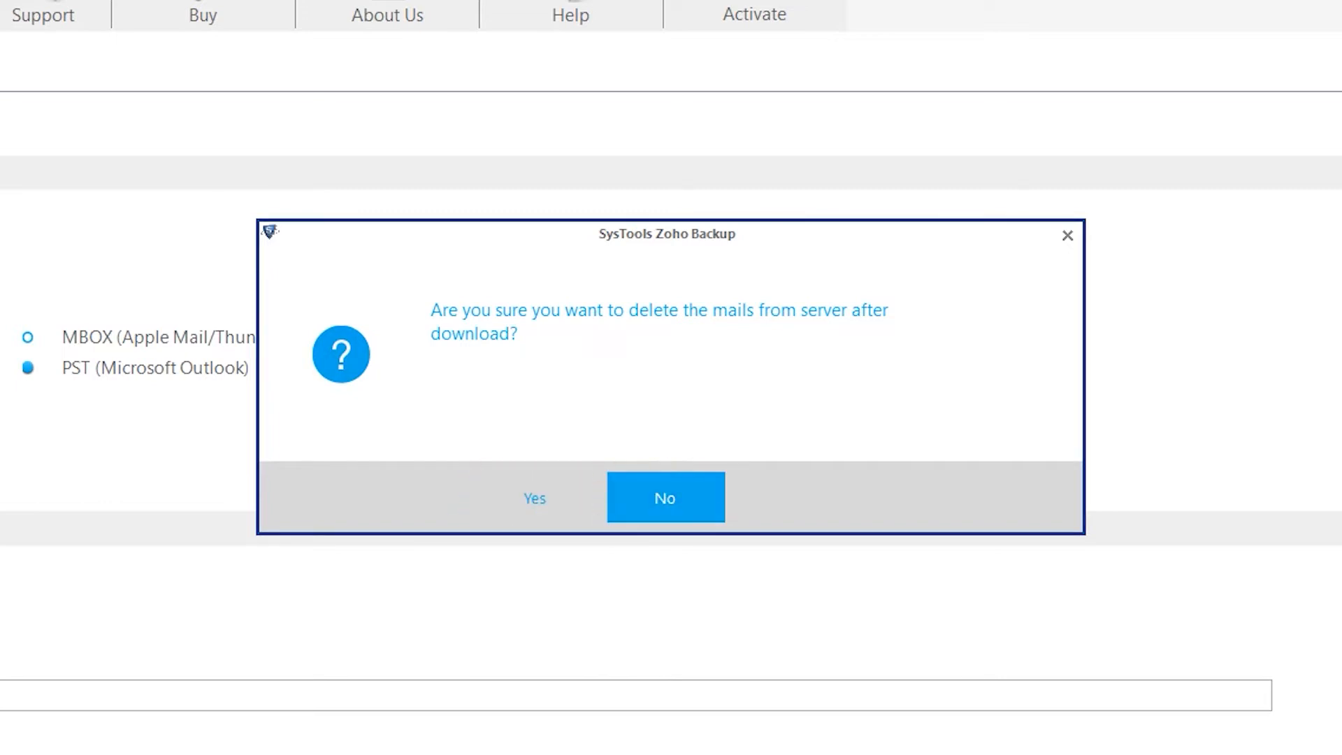
left_click(664, 498)
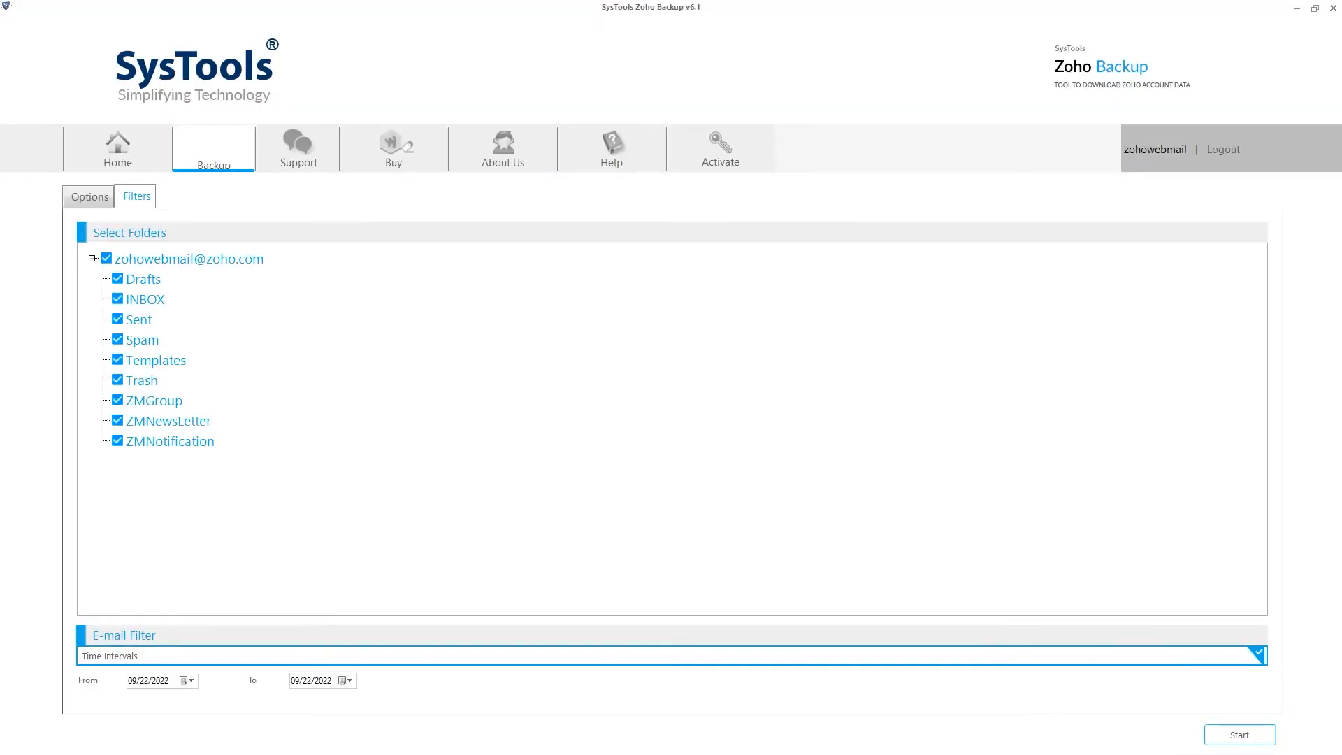
left_click(190, 680)
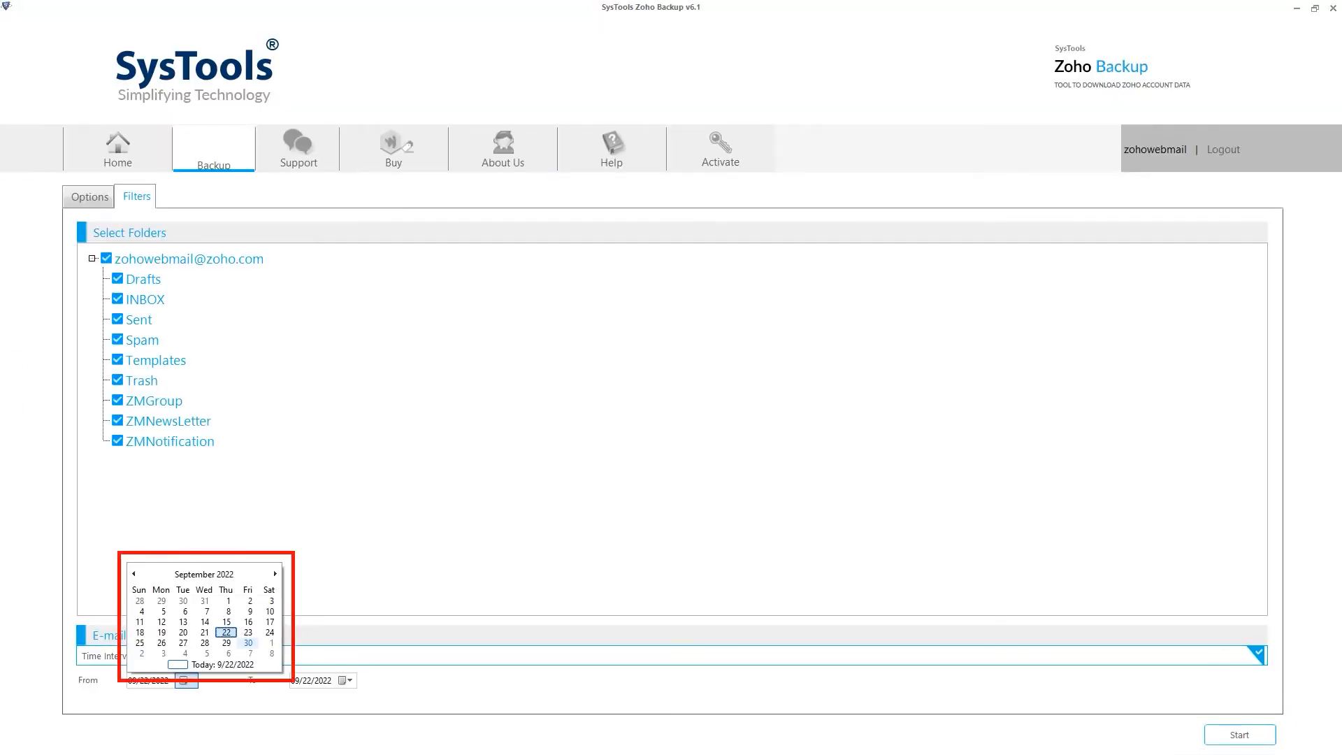
left_click(186, 680)
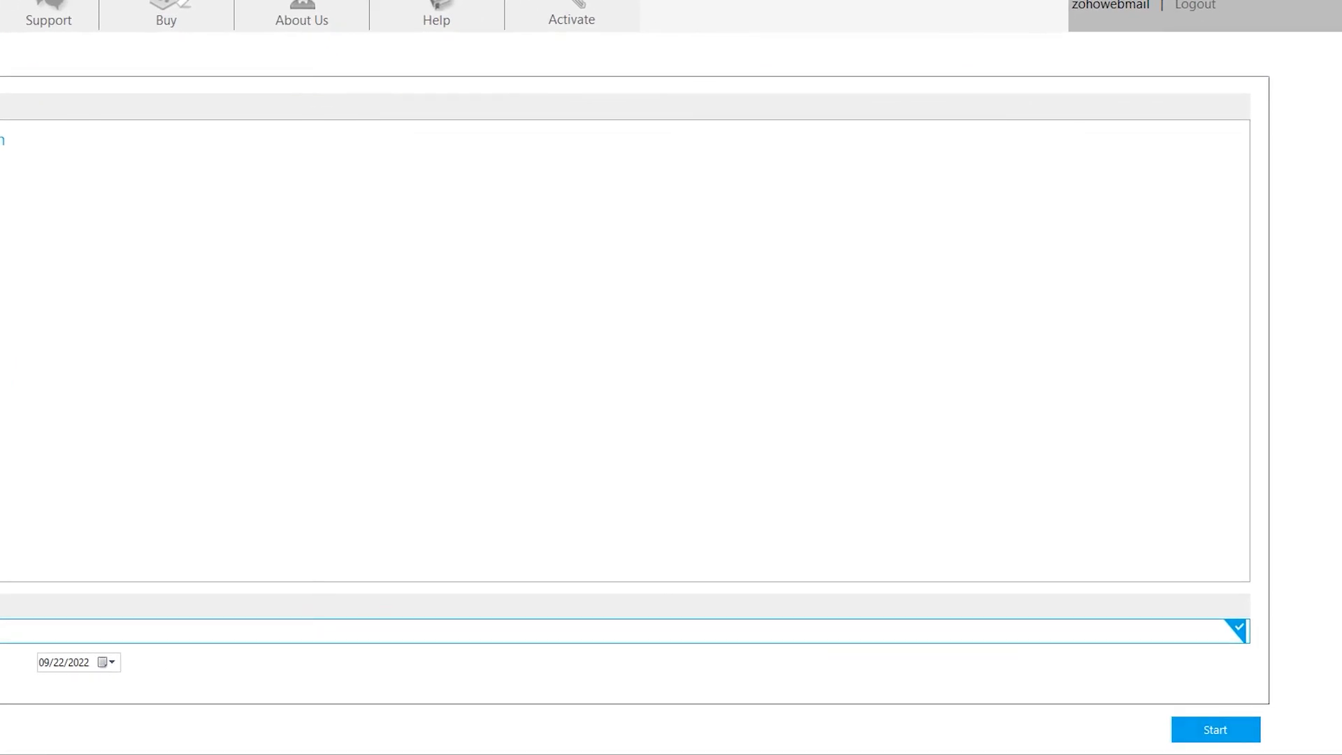
- Run the backup and dismiss the completion message
left_click(1214, 729)
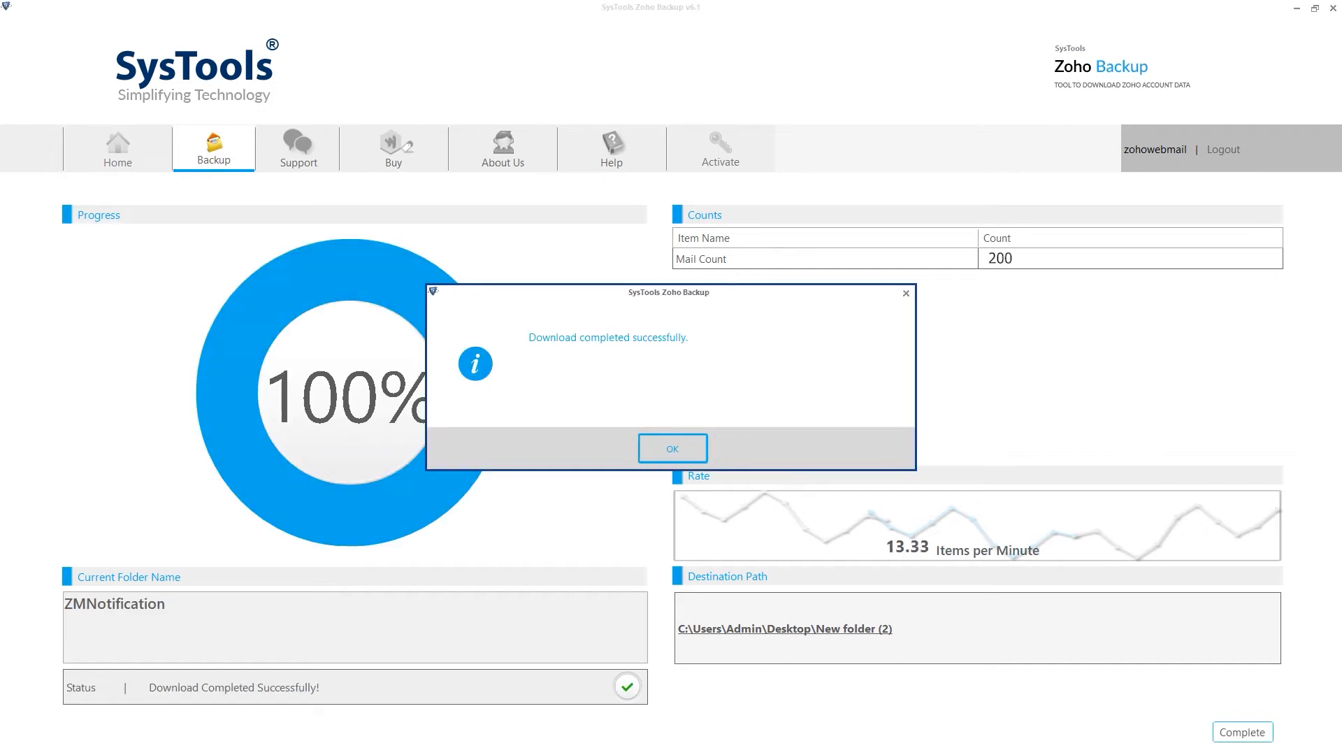
left_click(672, 449)
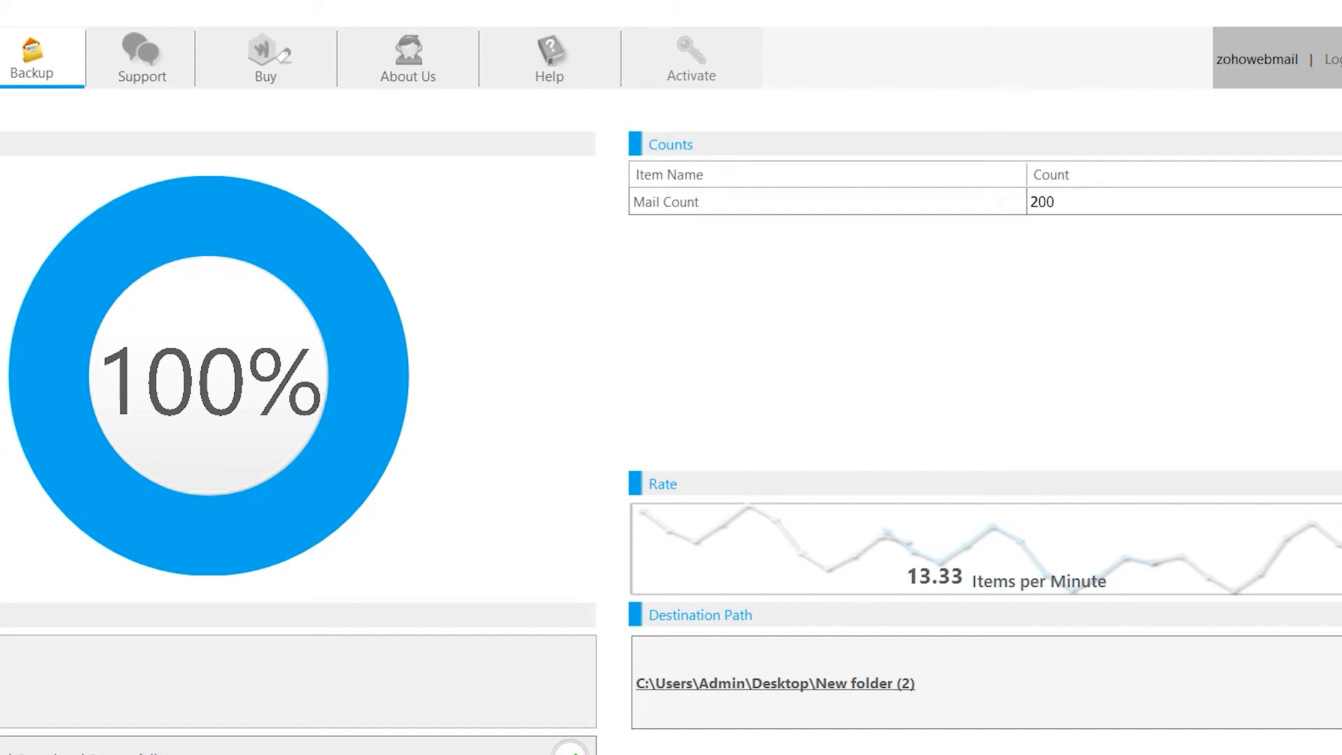
- Open New folder (2) and the account's folder of exported PST files
left_click(773, 684)
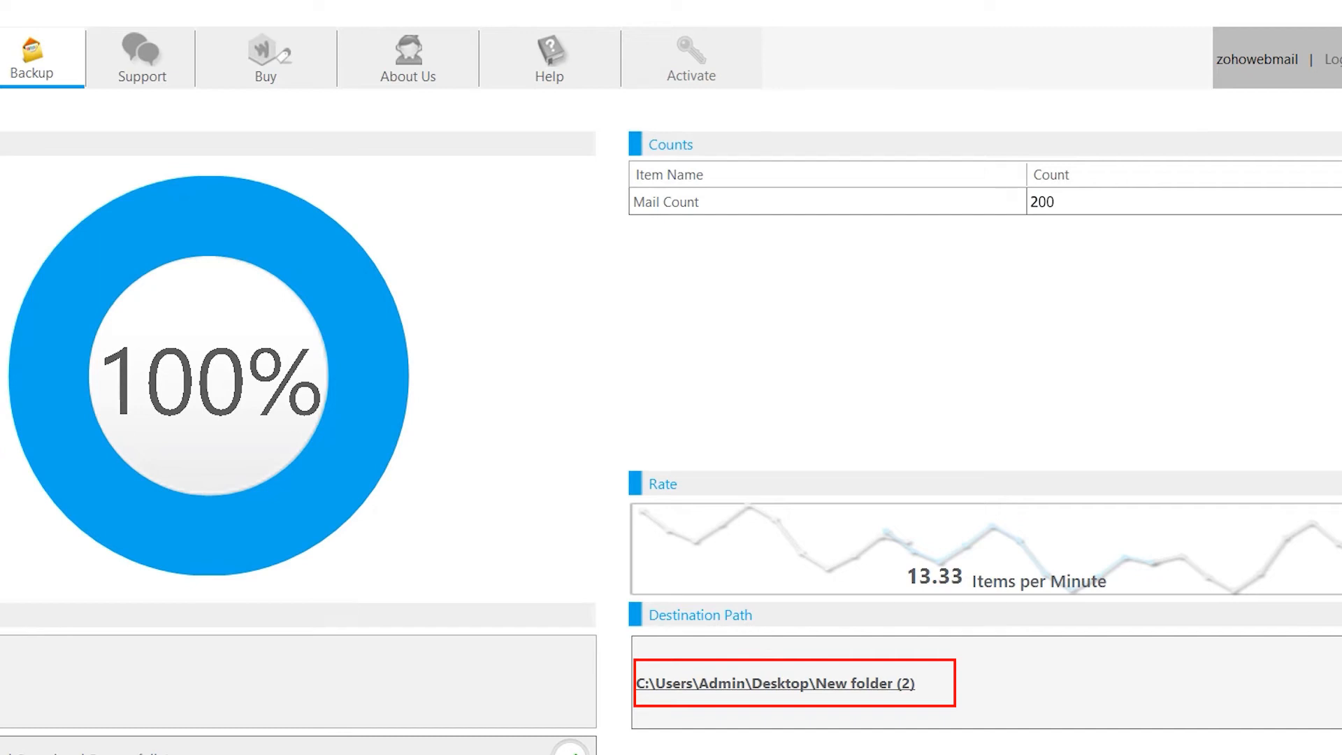
left_click(775, 683)
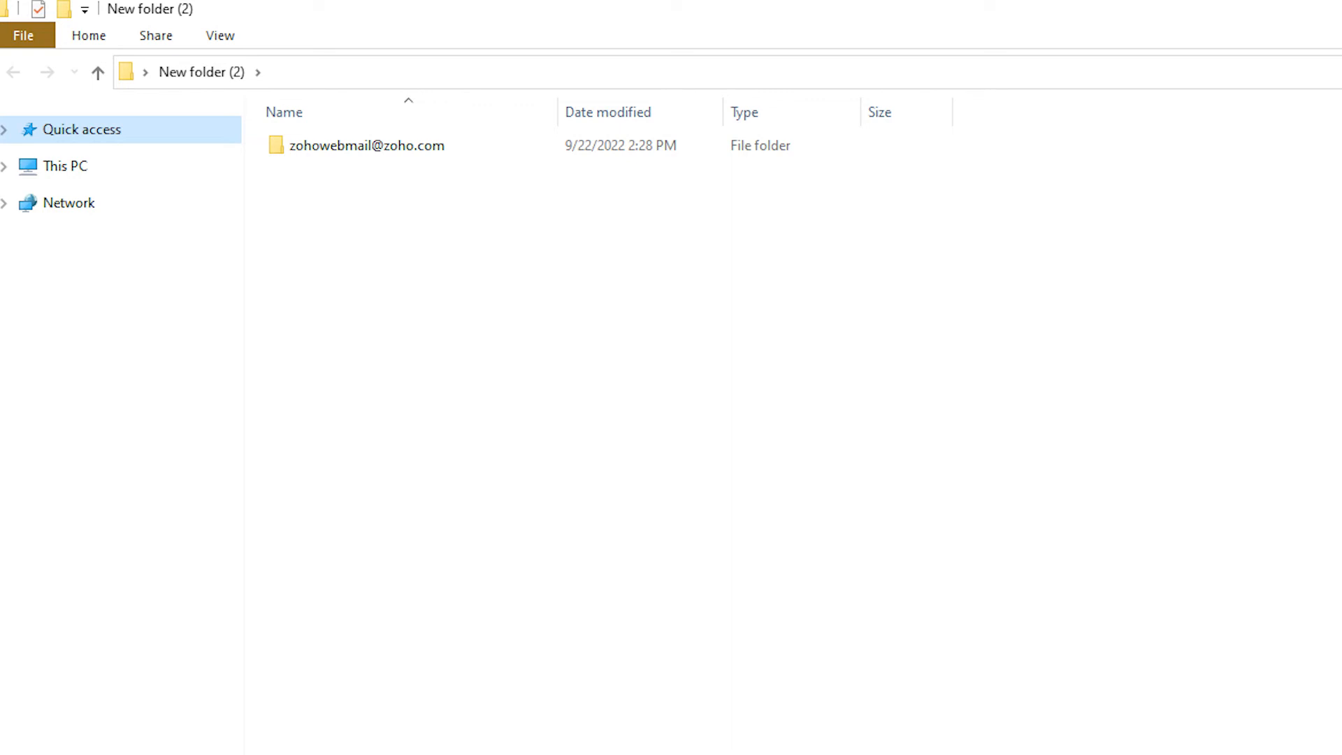
double_click(366, 146)
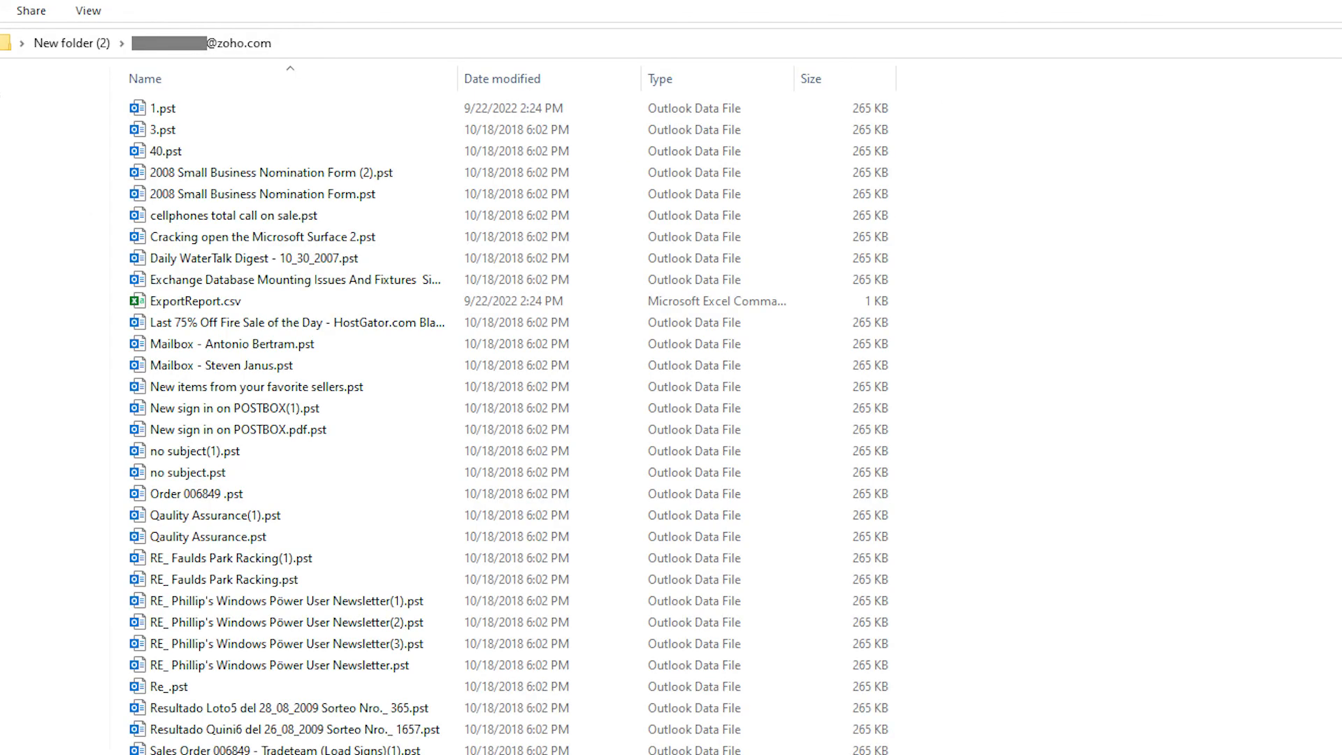